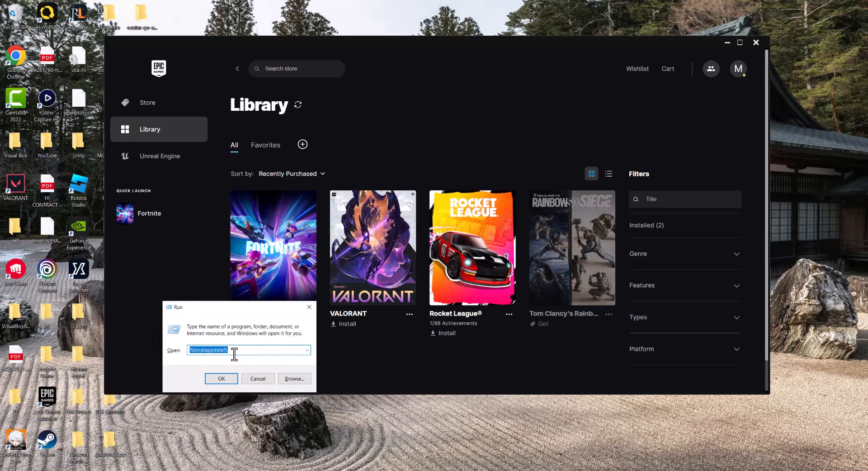
Confirm the Run dialog to open the %localappdata% folder in File Explorer
{"action": "left_click", "coordinate": [220, 379]}
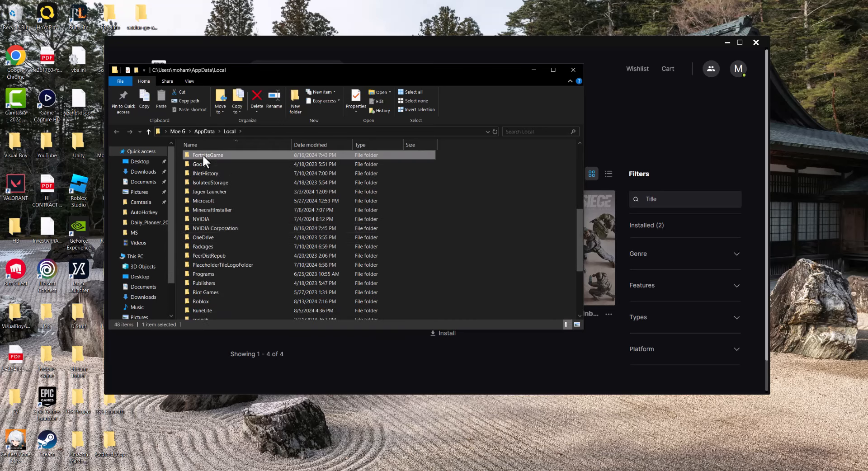
{"action": "mouse_move", "coordinate": [208, 155]}
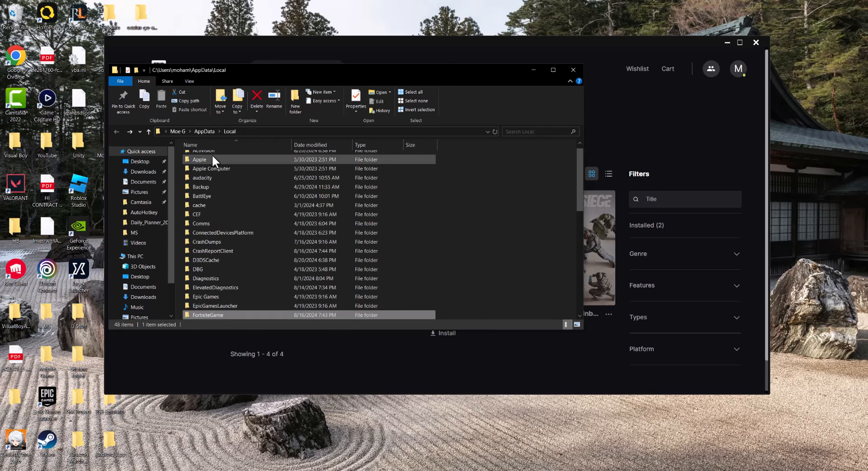
{"action": "double_click", "coordinate": [207, 315]}
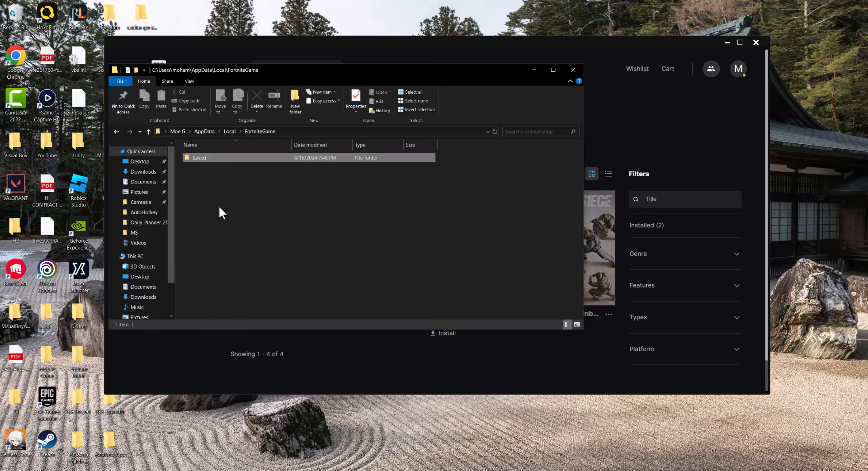
{"action": "left_click", "coordinate": [147, 132]}
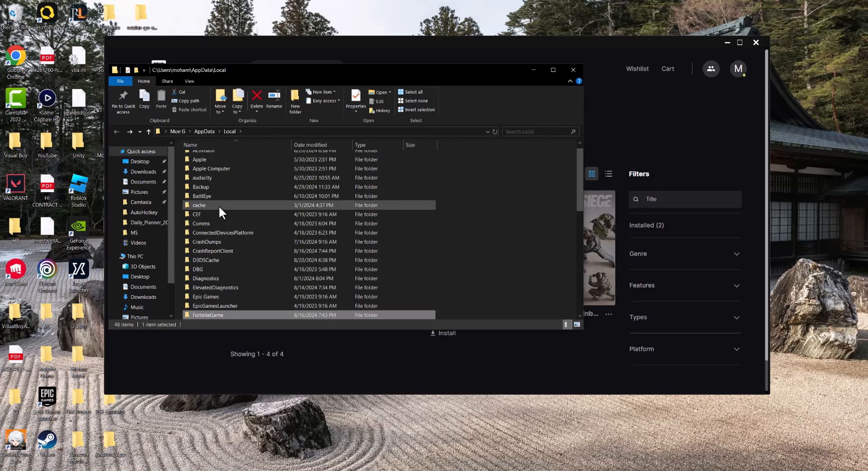
{"action": "mouse_move", "coordinate": [199, 205]}
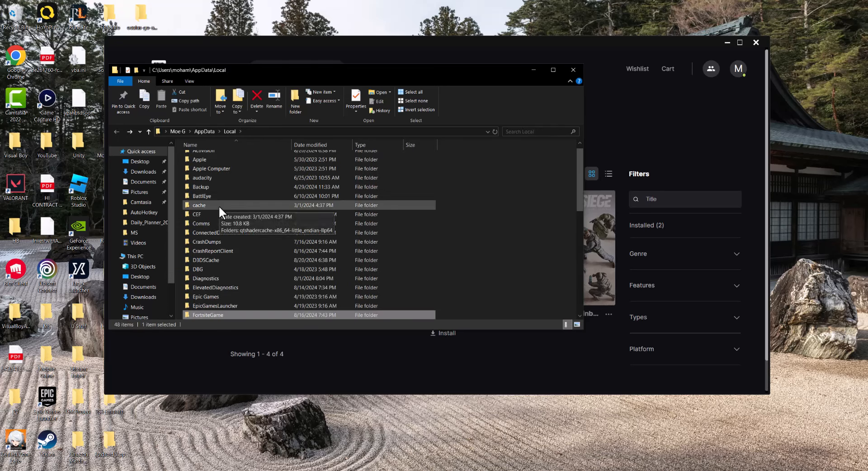